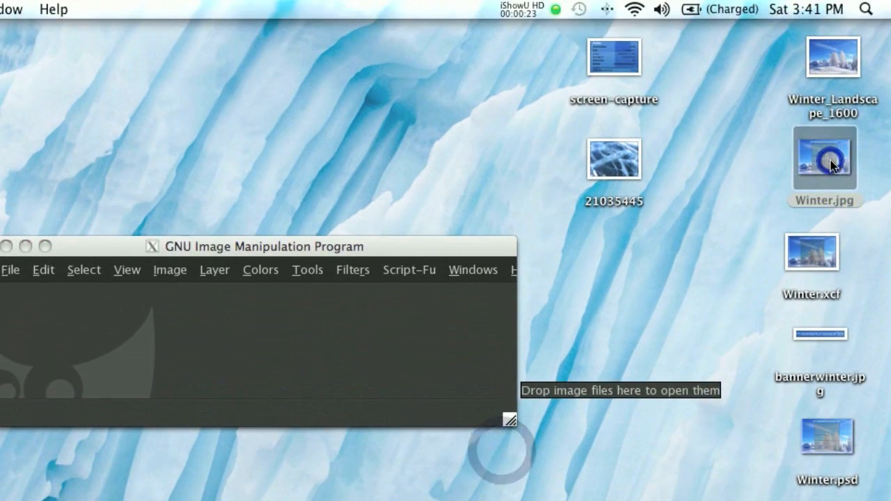
Create a new 640×400 image and fill it with size-16 grey Solid Noise.
double_click(824, 159)
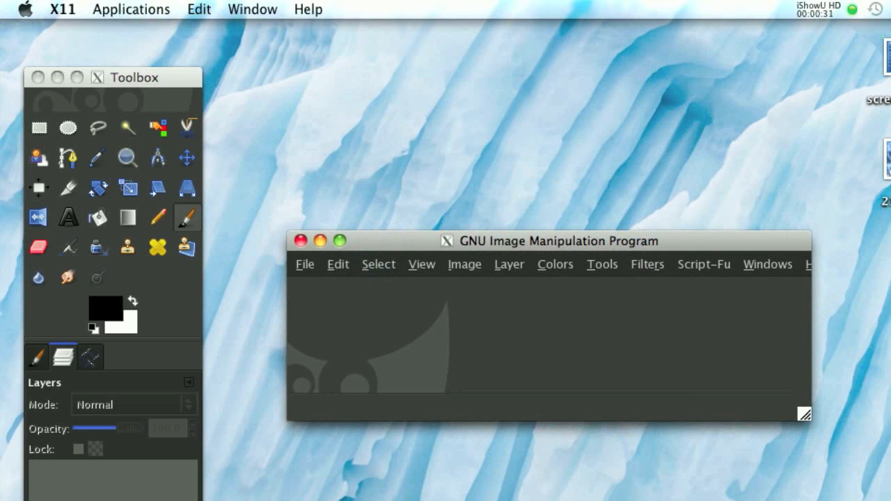
mouse_move(376, 247)
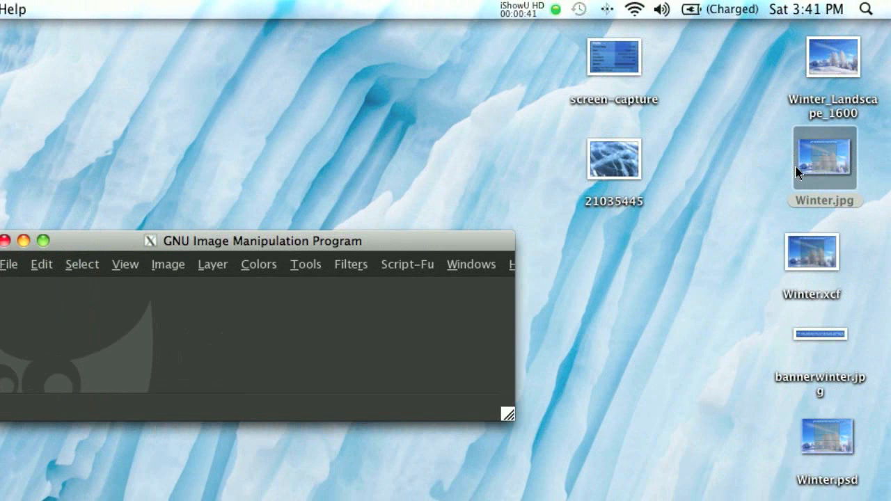
mouse_move(278, 264)
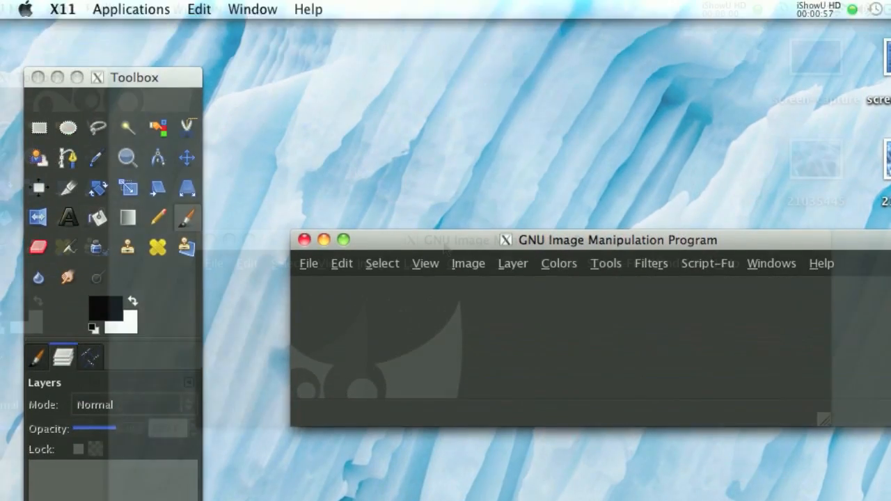
click(307, 263)
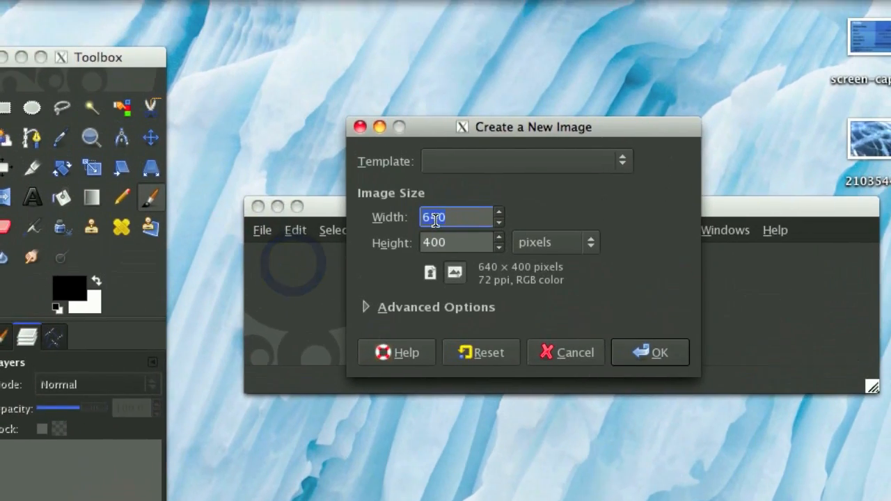
click(649, 353)
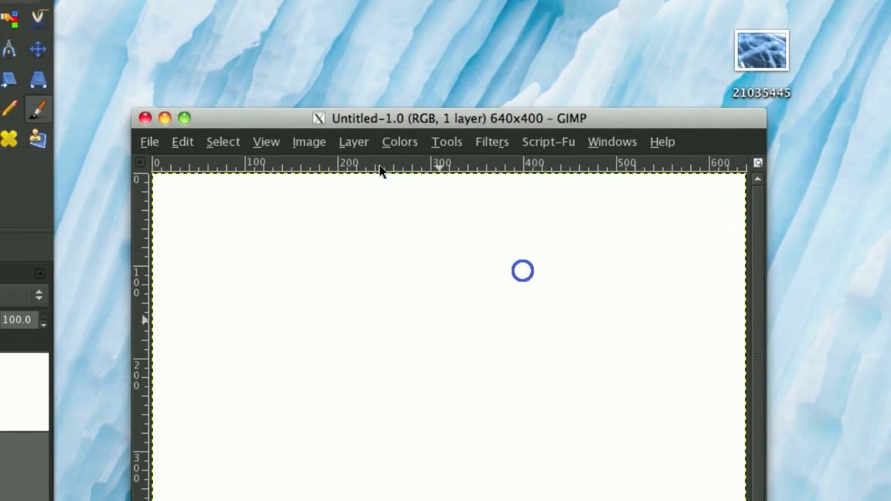
click(492, 142)
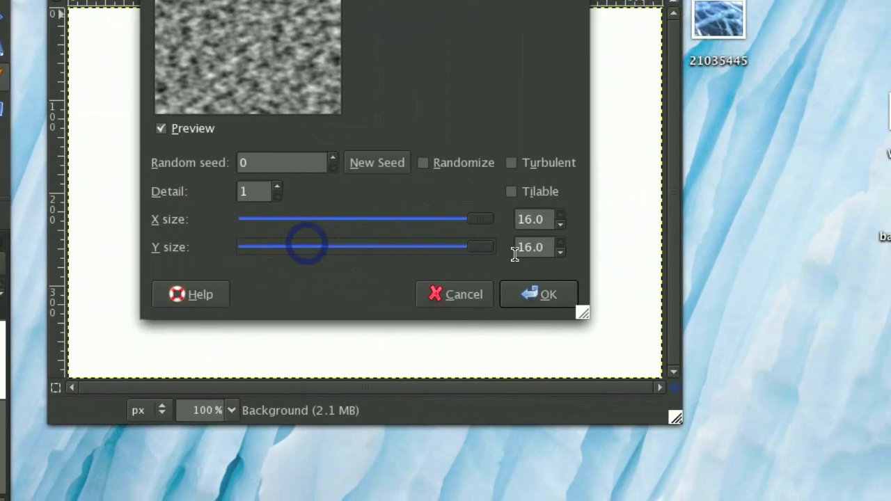
click(419, 231)
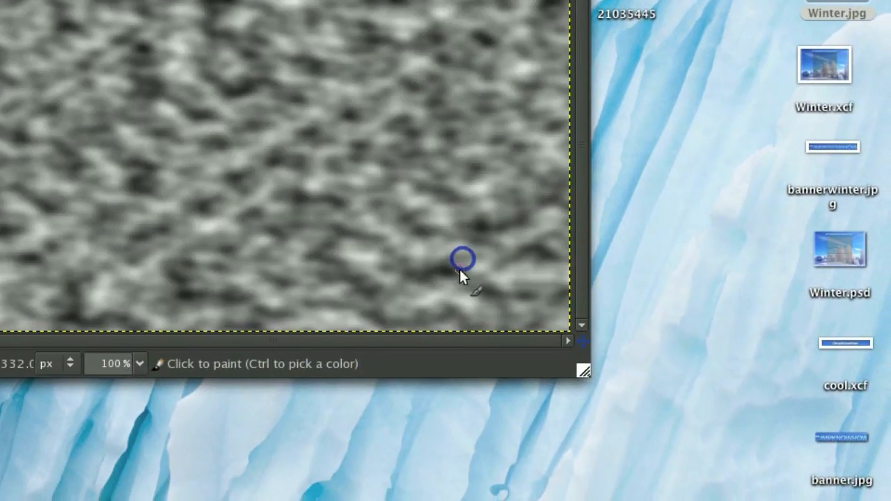
Raise contrast with Levels, black input at 82 and white input at 208.
click(426, 117)
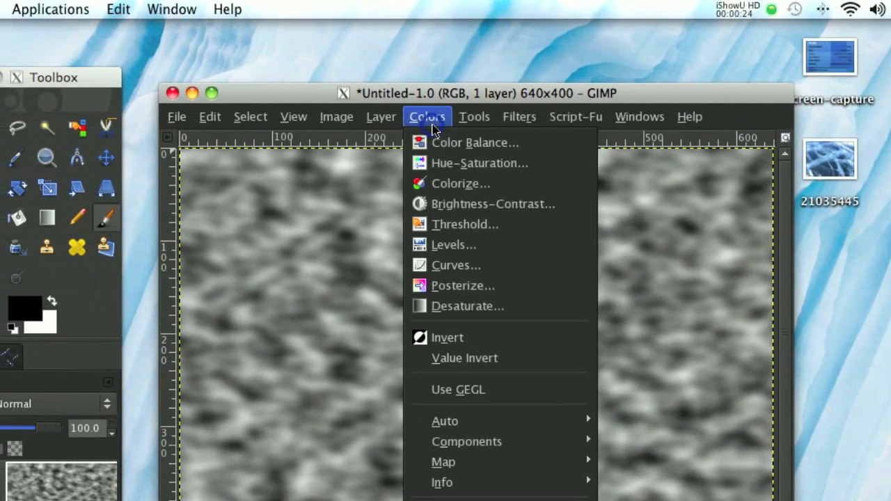
click(454, 245)
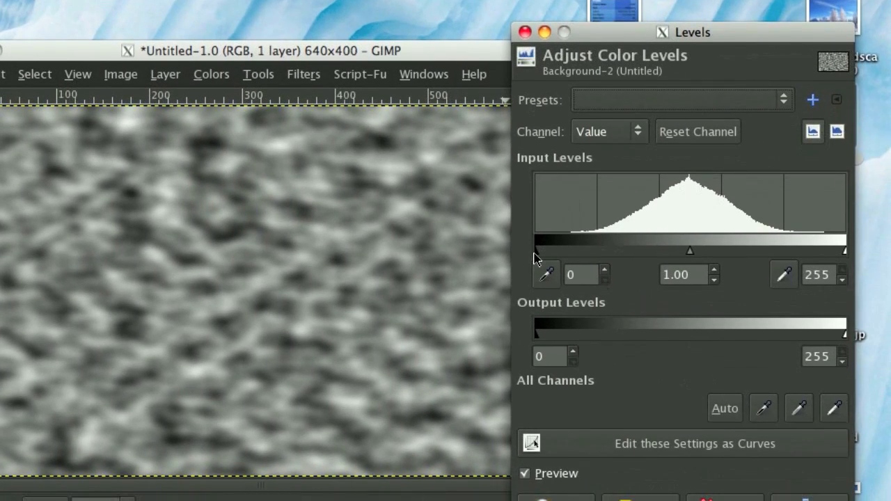
drag(535, 251, 634, 242)
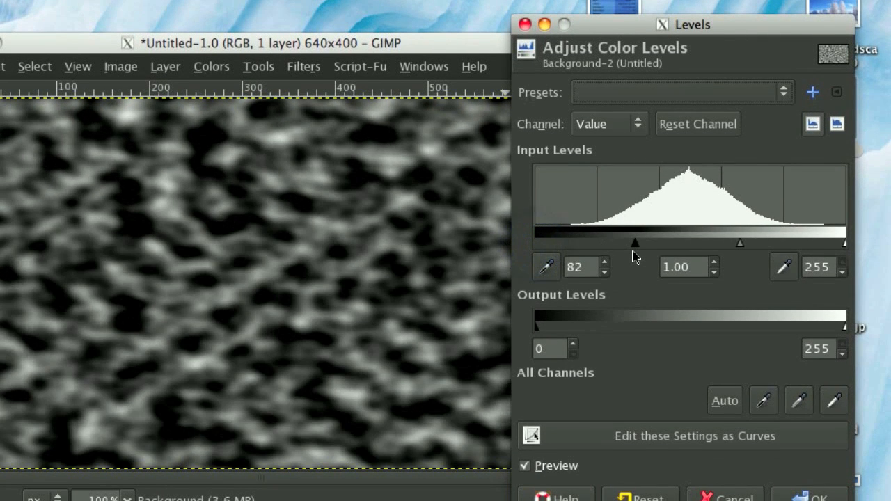
drag(844, 242, 819, 247)
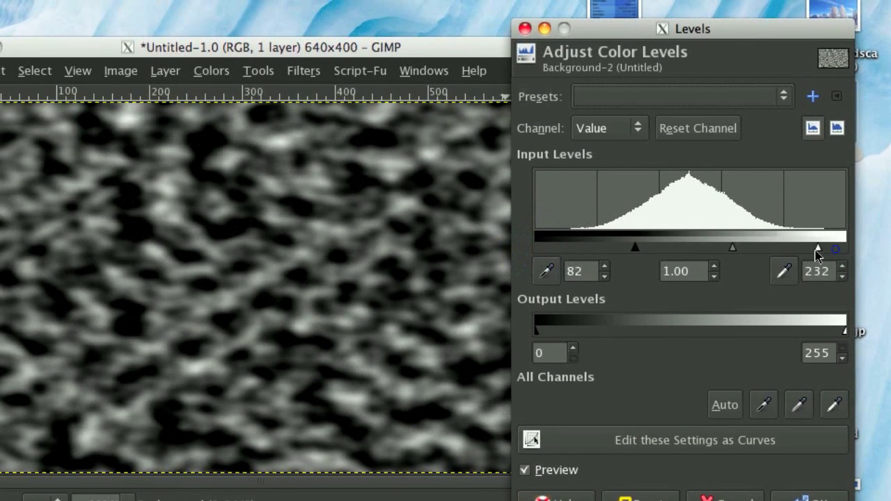
drag(819, 248, 781, 245)
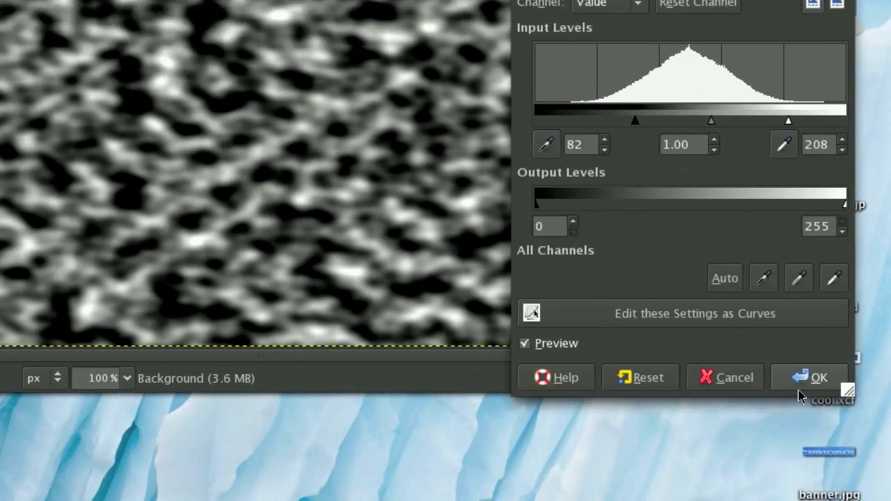
click(819, 377)
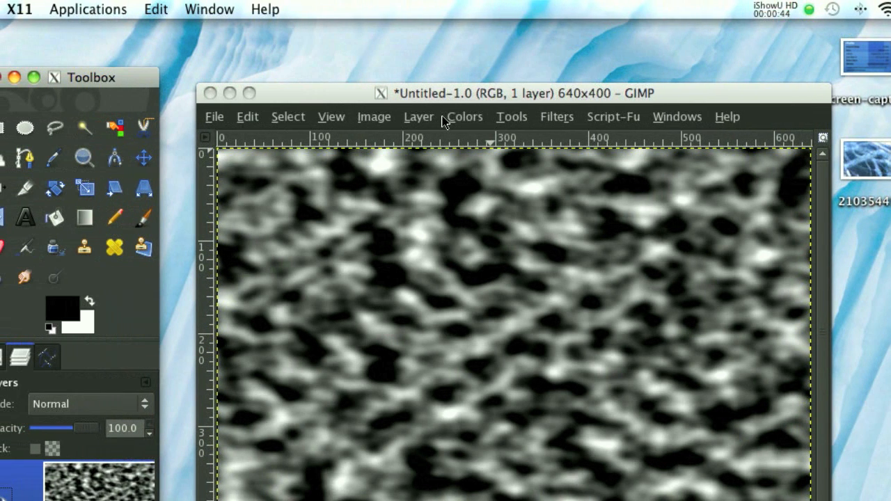
Tint the noise cyan-blue with Color Balance, reducing green in the highlights.
click(465, 117)
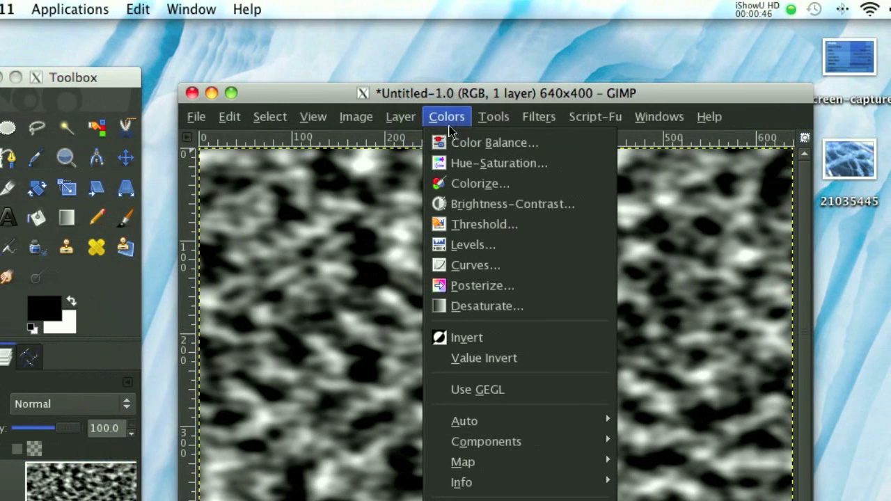
click(495, 142)
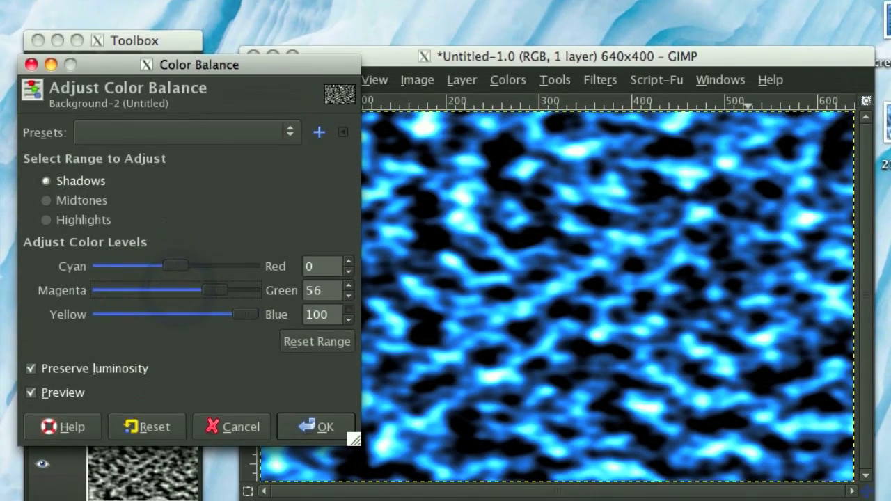
click(46, 204)
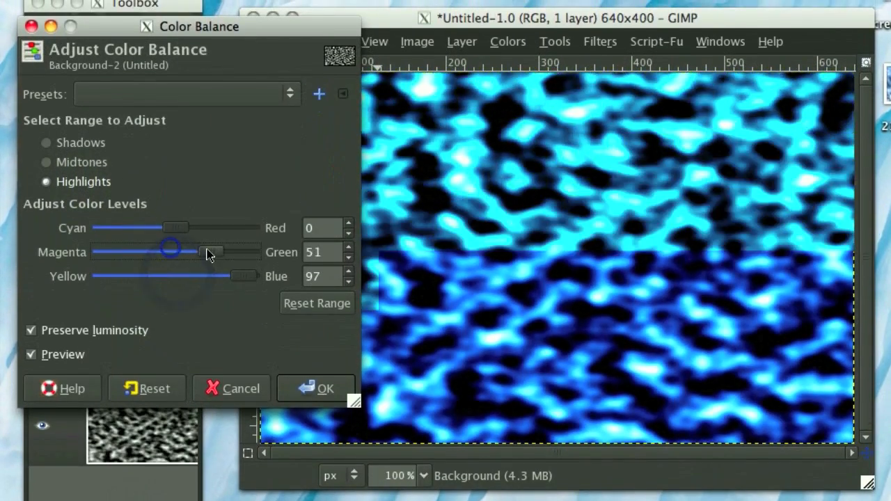
drag(170, 252, 195, 251)
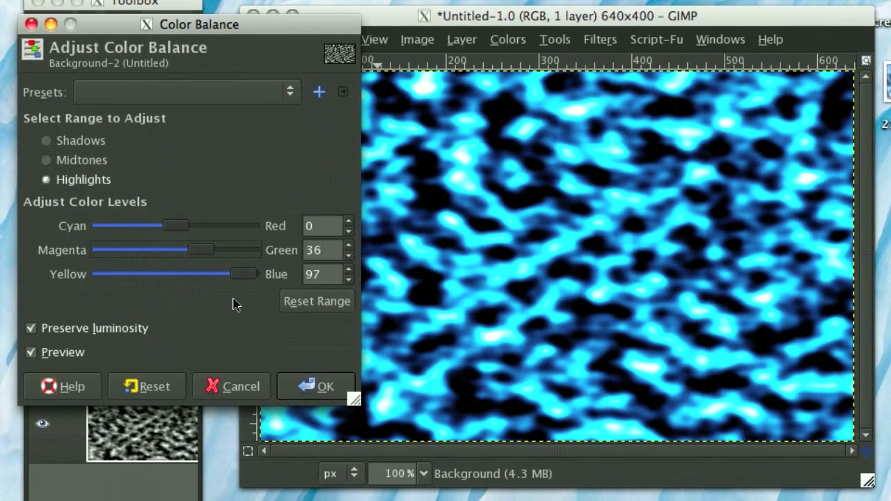
click(316, 386)
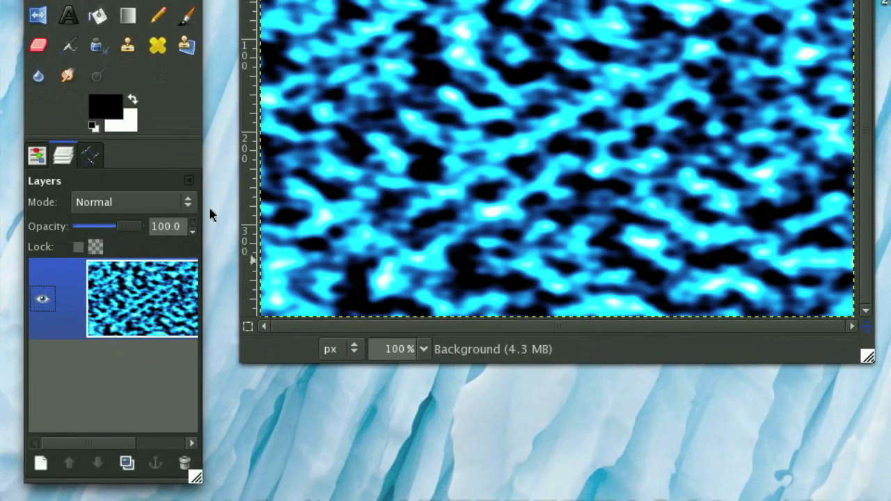
click(477, 117)
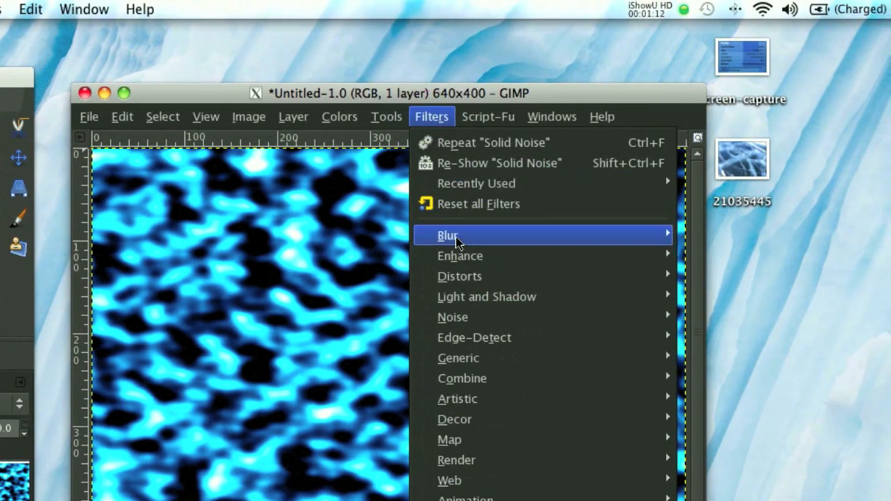
Apply a Radial motion blur centred at 320×200 with angle 65 to swirl the noise into rings.
click(449, 234)
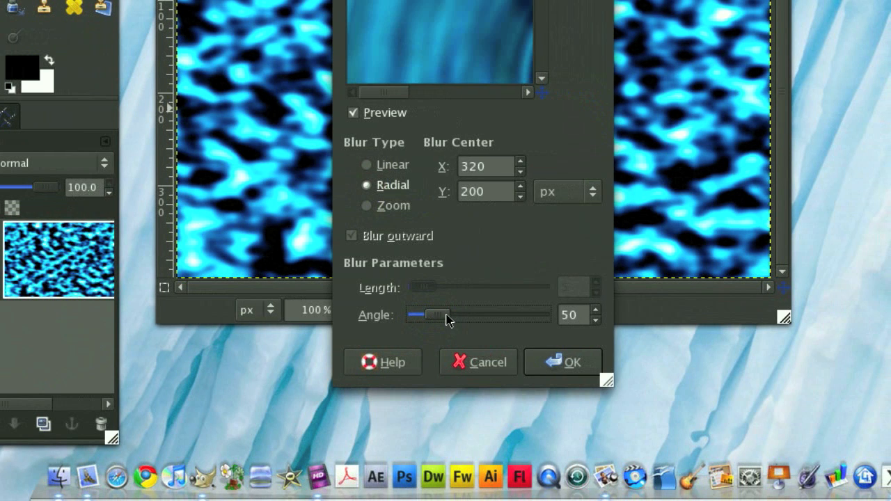
drag(429, 314, 438, 315)
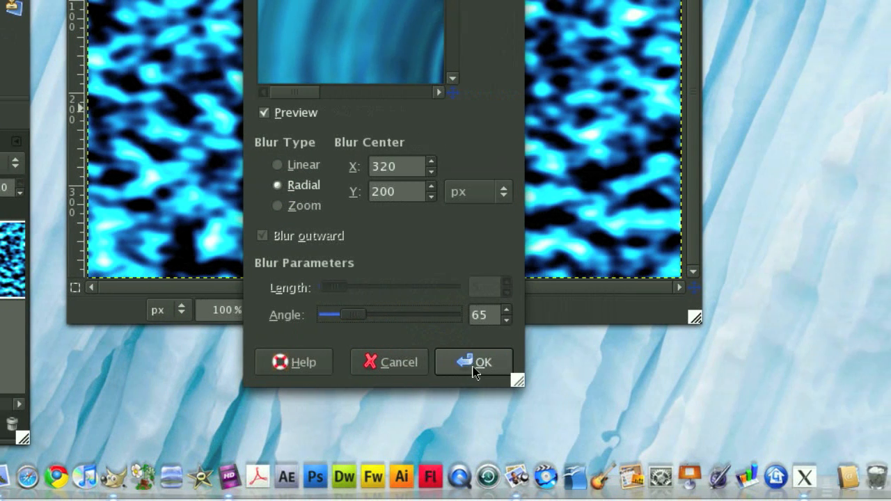
click(474, 362)
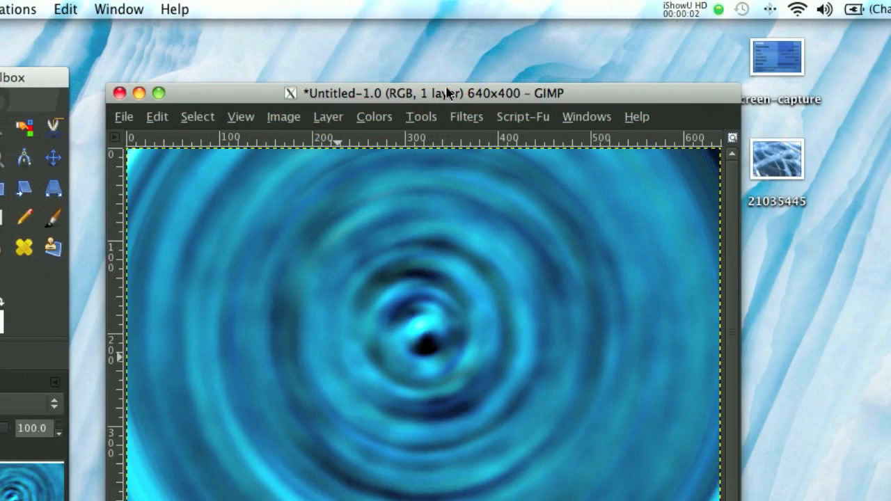
drag(445, 93, 437, 28)
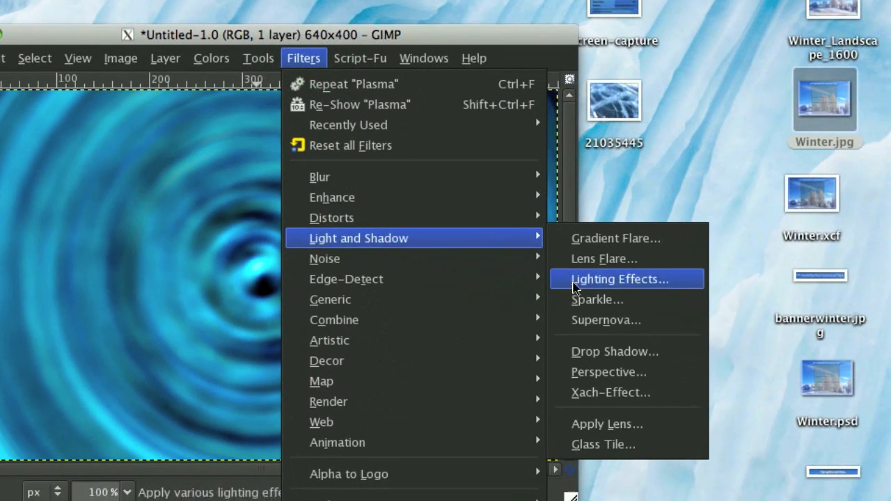
Apply Lighting Effects so the swirl's centre glows brightly.
click(620, 279)
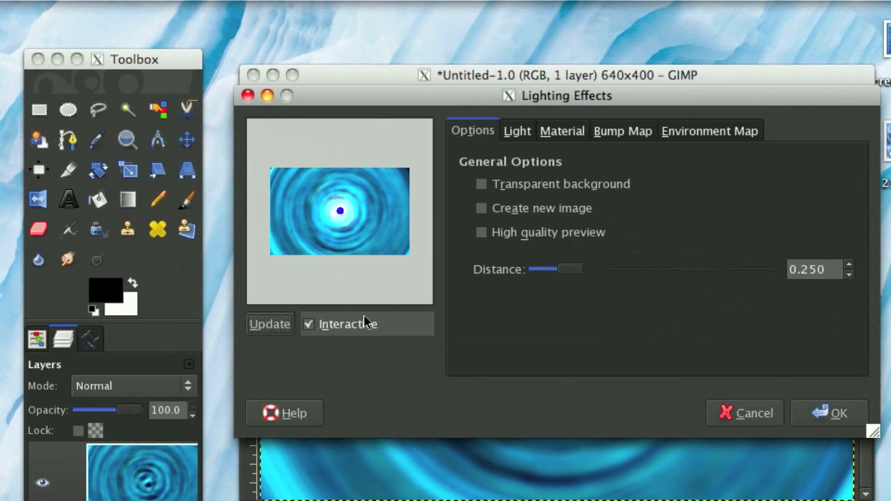
click(830, 412)
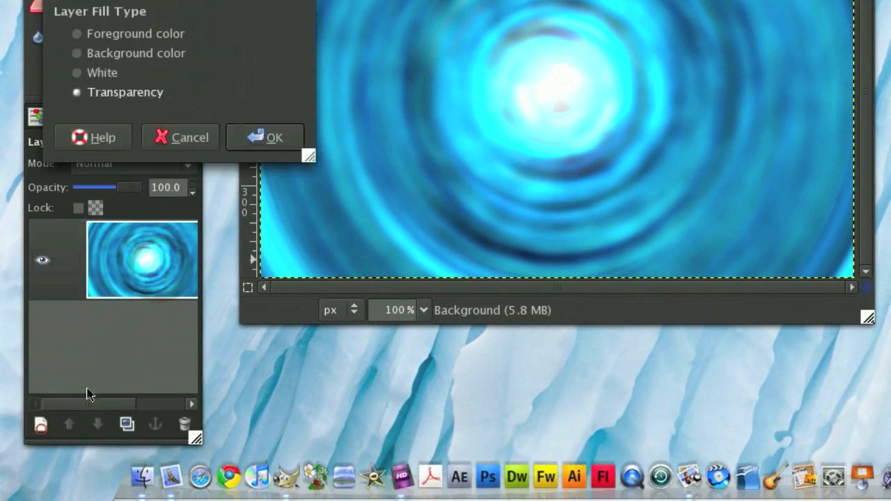
Add a transparent layer, render plasma onto it, then raise the Levels black point until mostly black wisps remain.
click(264, 138)
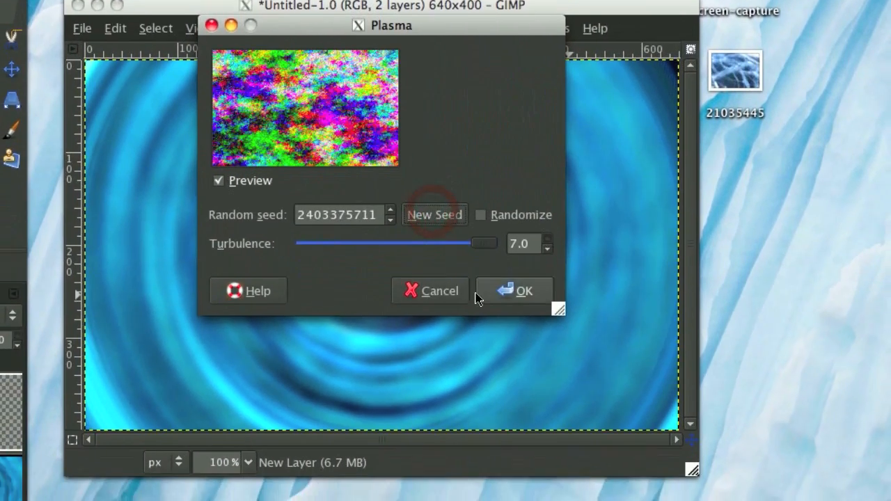
click(514, 291)
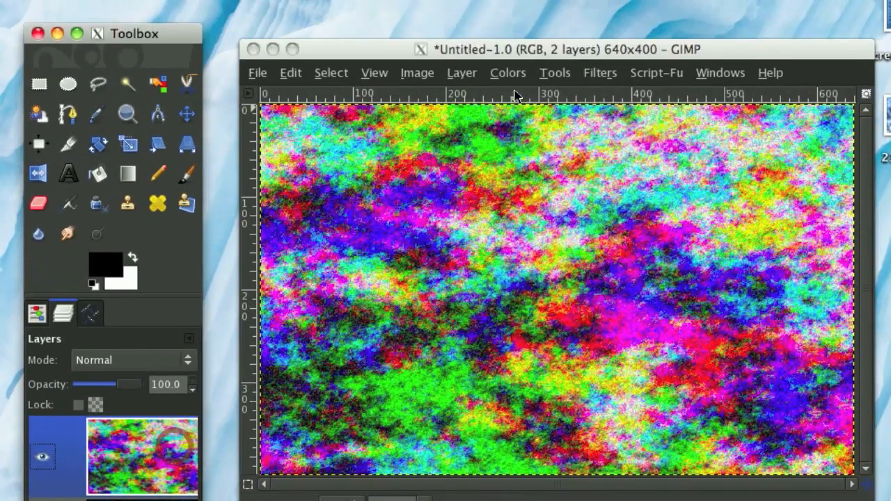
click(507, 72)
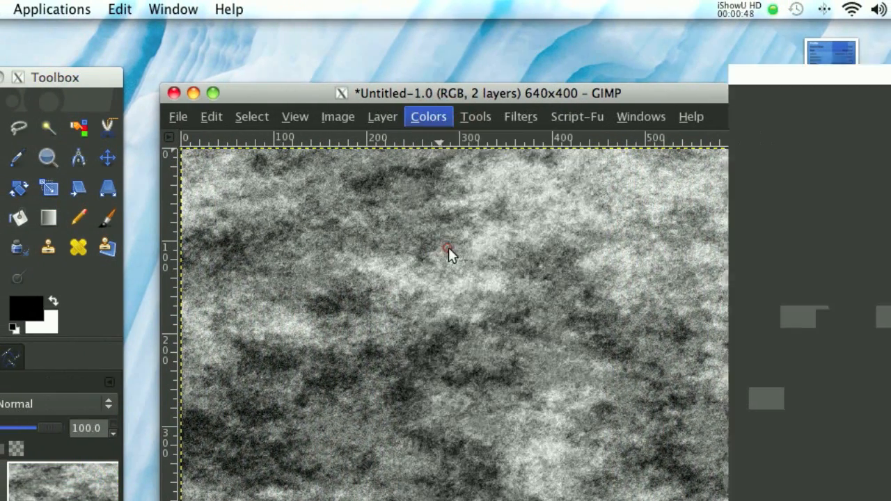
click(429, 117)
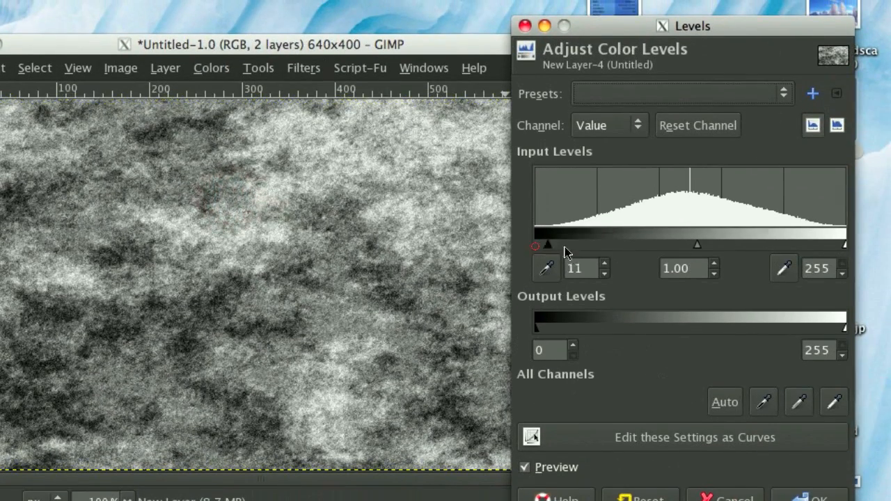
drag(546, 244, 679, 243)
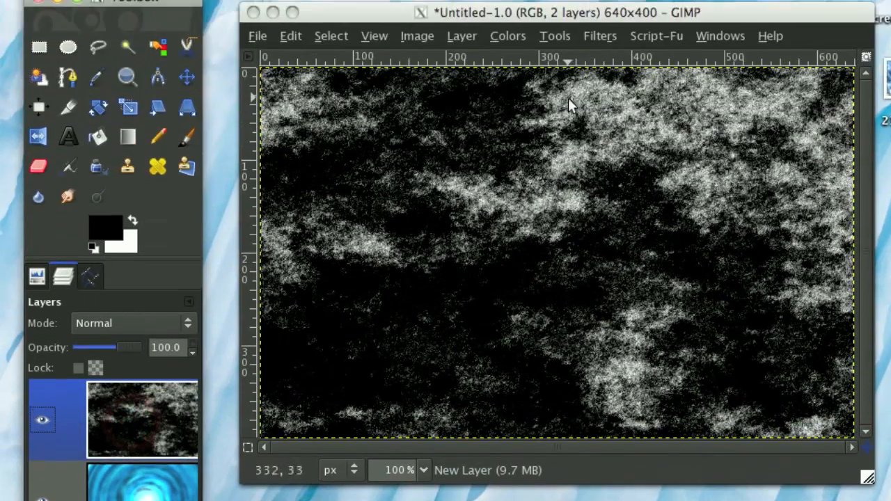
Apply a Radial motion blur (centre 320/200, angle 65) to the wispy noise layer.
click(421, 117)
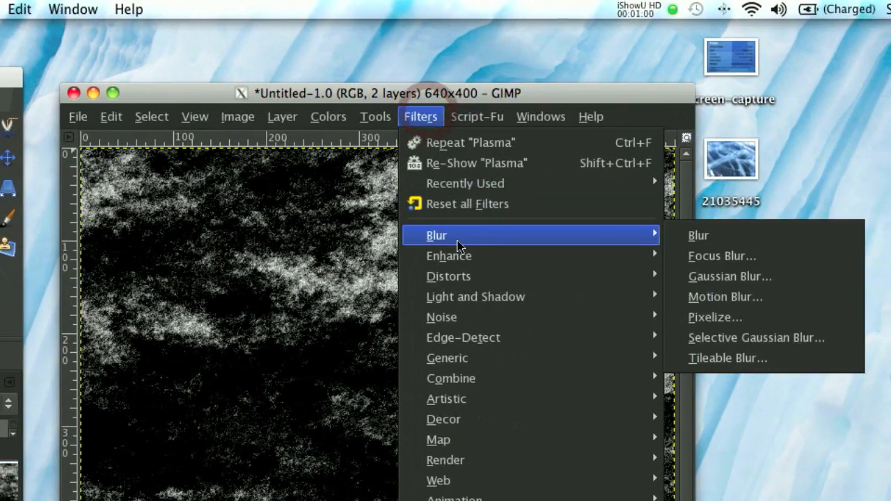
click(724, 297)
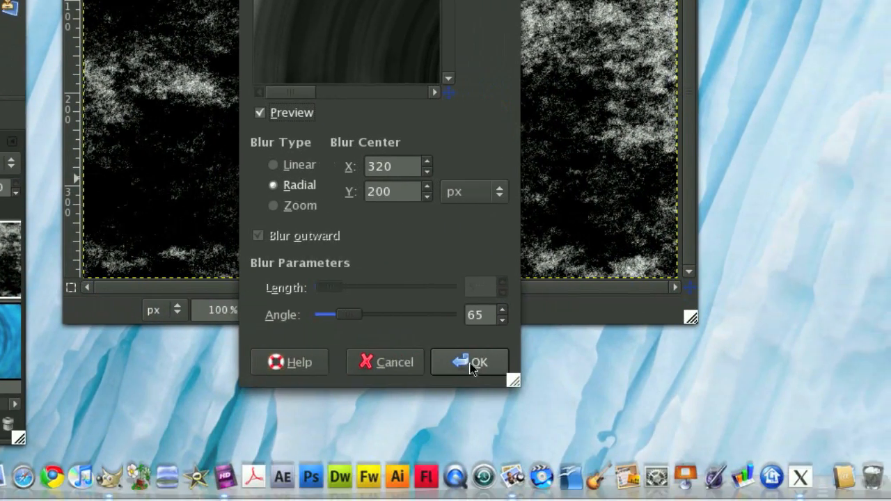
click(471, 362)
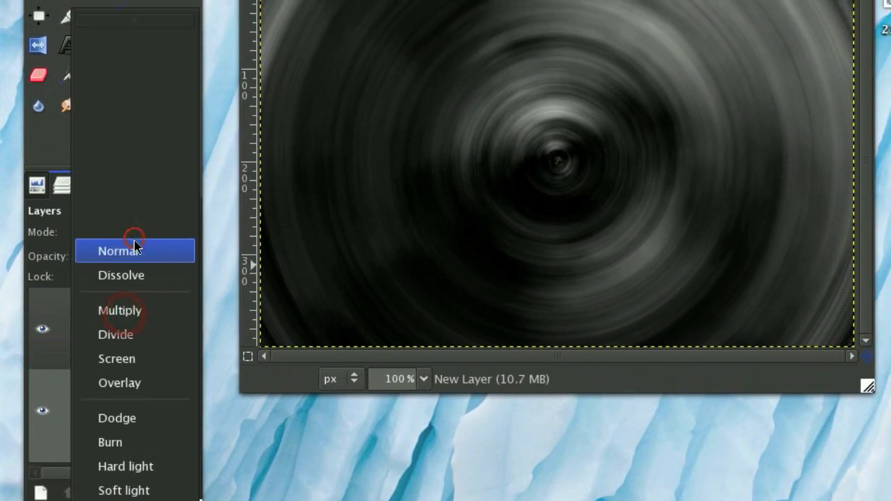
Set the swirl layer to Overlay, duplicate it and make its black transparent with Color to Alpha.
click(120, 383)
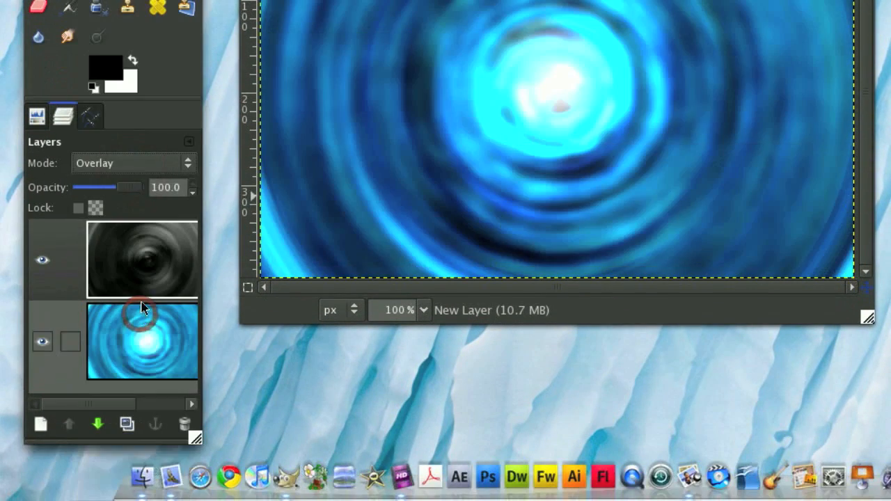
click(125, 423)
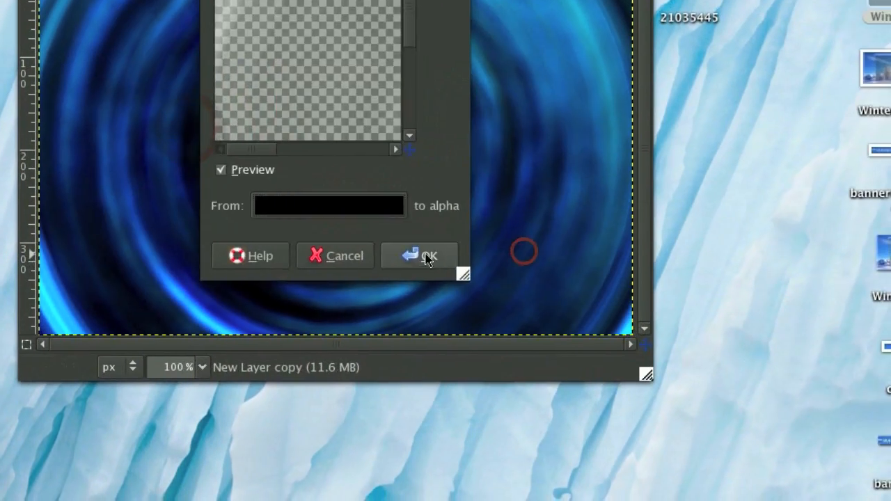
click(419, 256)
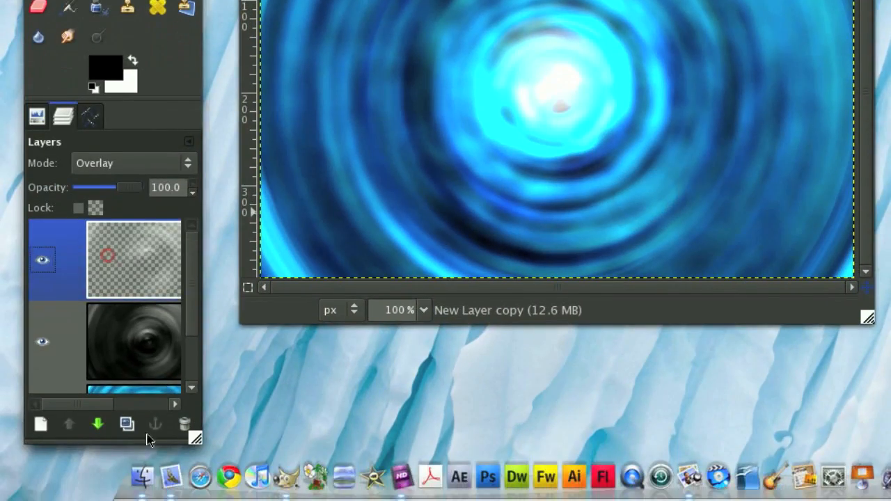
Duplicate the swirl again and lower the copy's opacity to about 72.
click(127, 424)
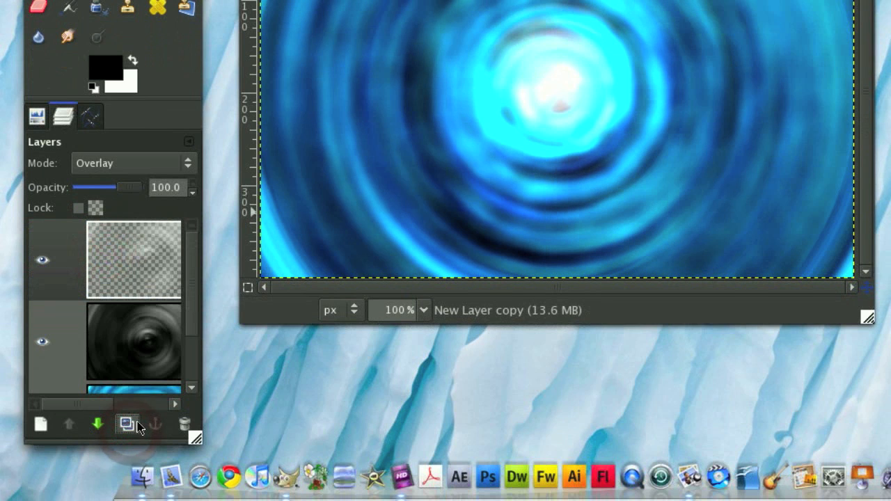
click(127, 423)
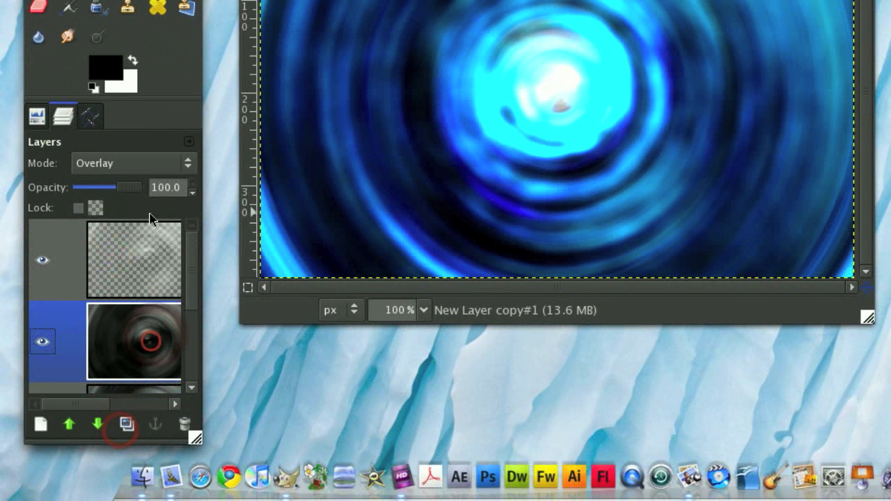
drag(128, 186, 117, 245)
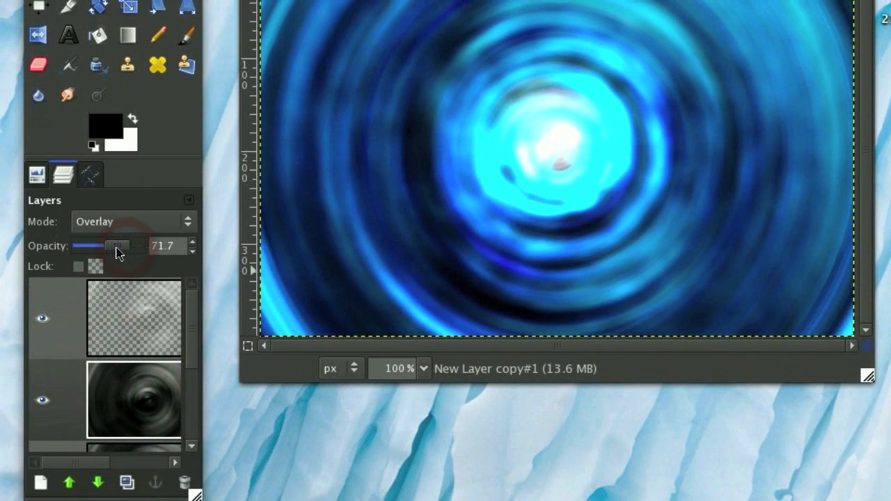
drag(117, 248, 112, 248)
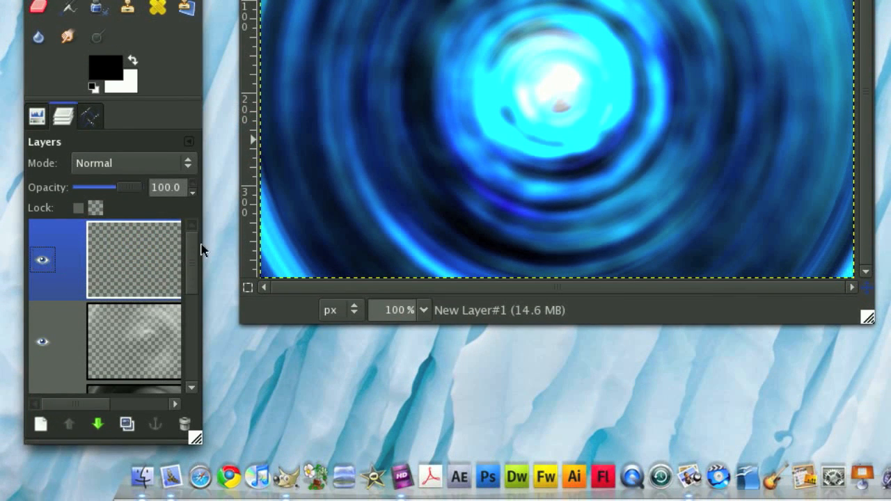
In the Flame renderer's editor, set Spherical variation, randomize and accept a pattern.
click(449, 117)
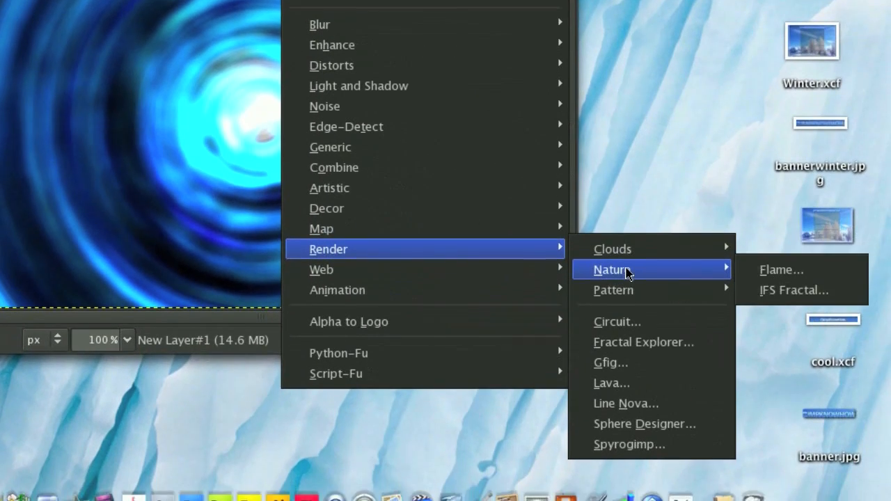
click(781, 270)
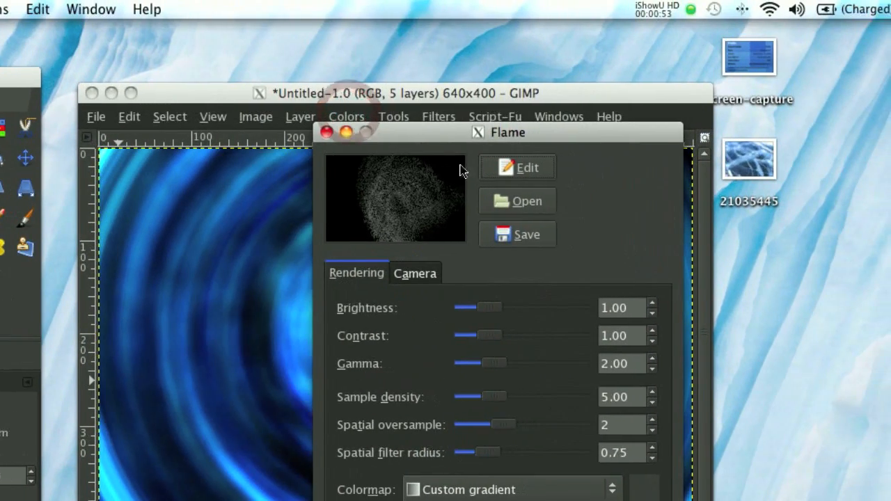
click(517, 167)
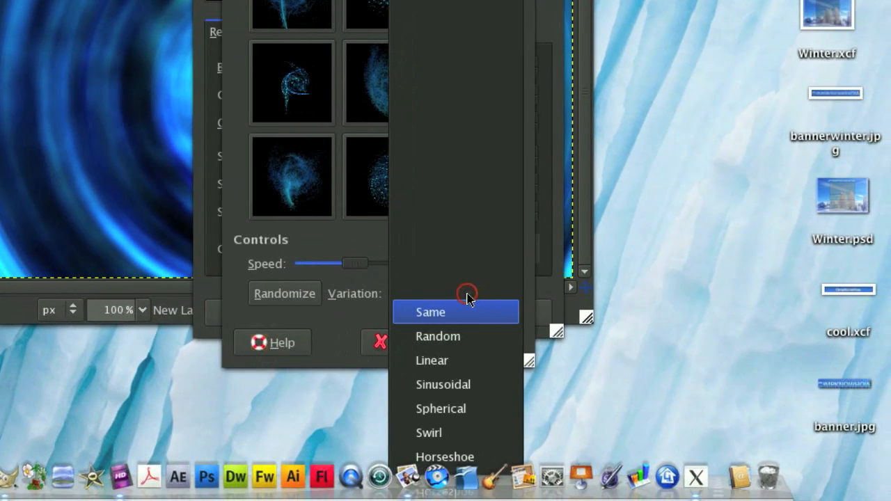
click(440, 409)
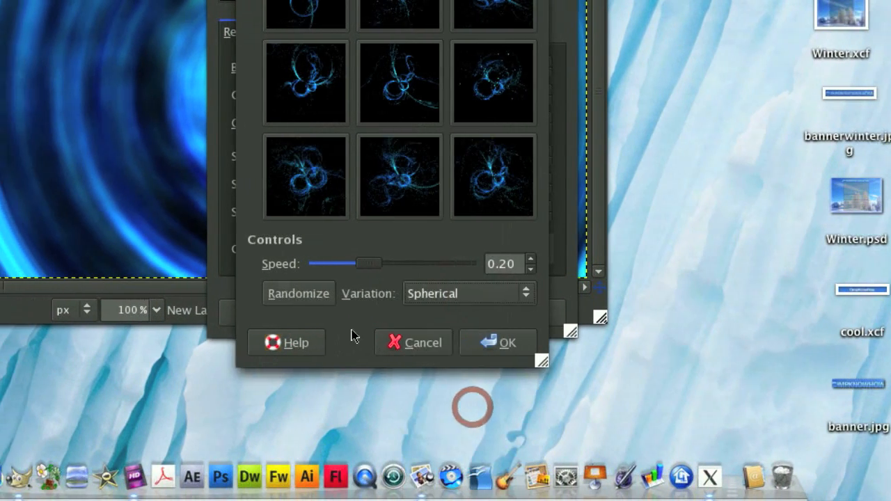
click(448, 293)
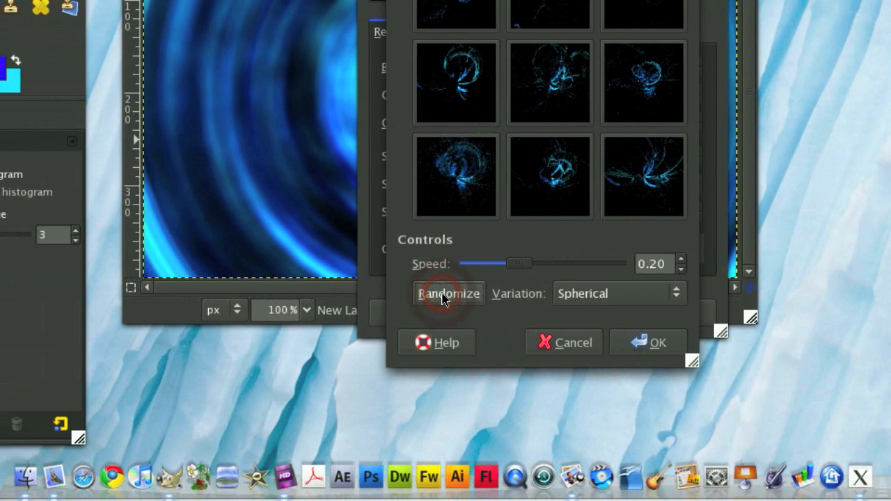
click(450, 292)
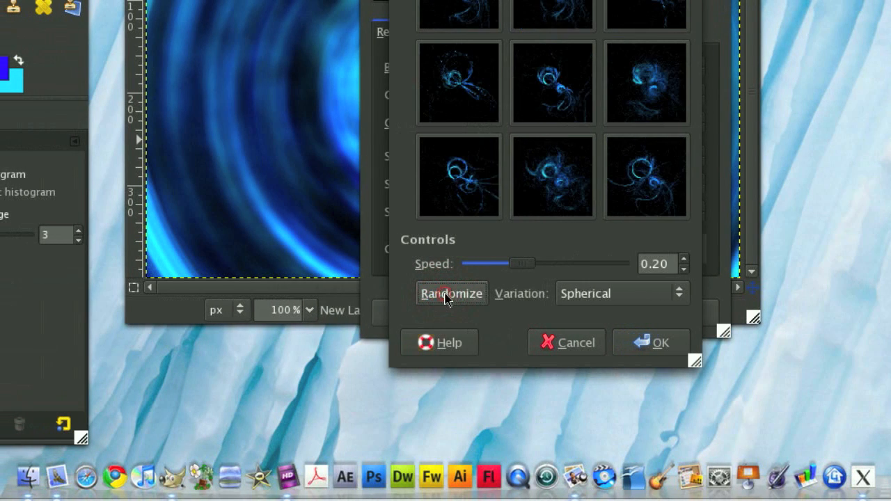
click(451, 293)
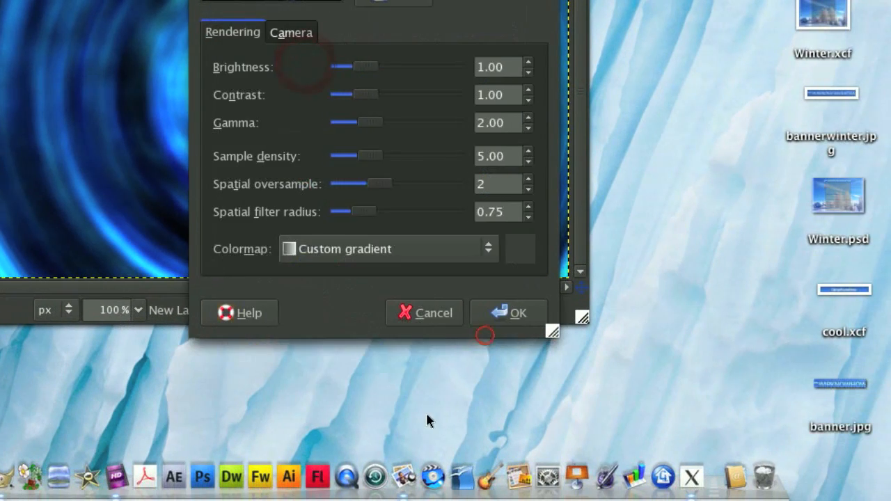
Adjust the flame Camera position so the strands sit over the ball's centre.
click(291, 32)
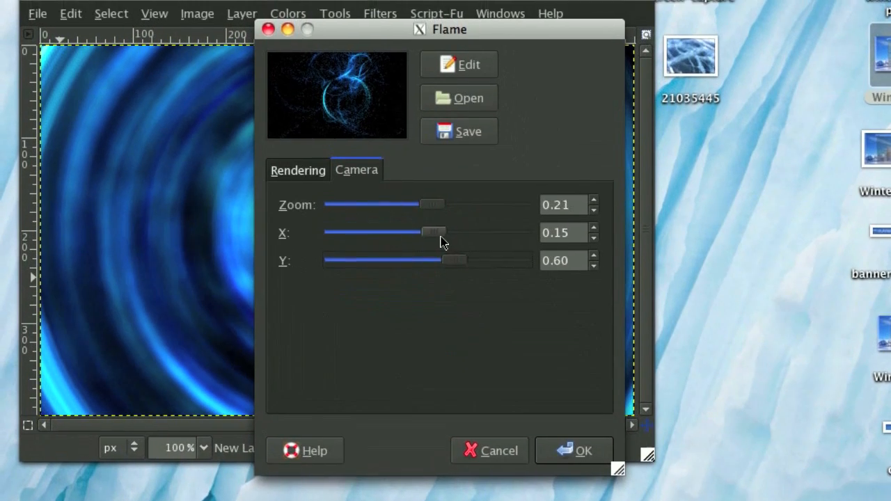
click(573, 451)
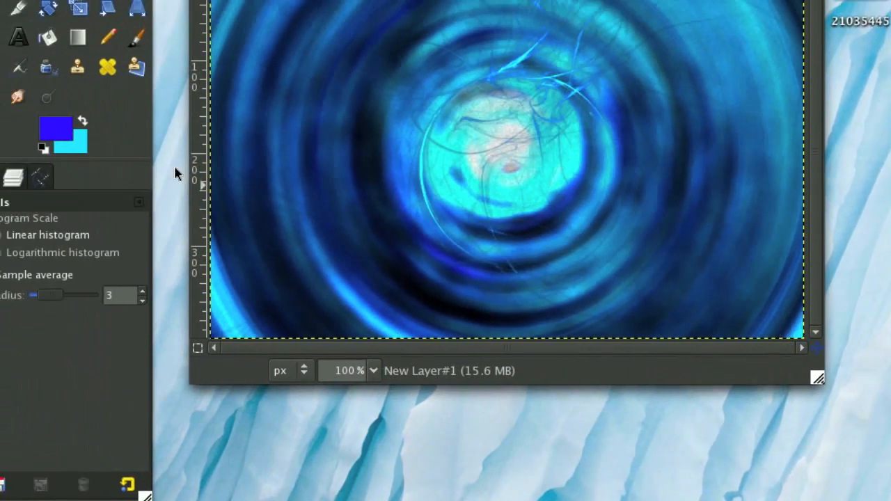
Duplicate the flame strand layer and soften it with a 10 px Gaussian blur.
click(64, 176)
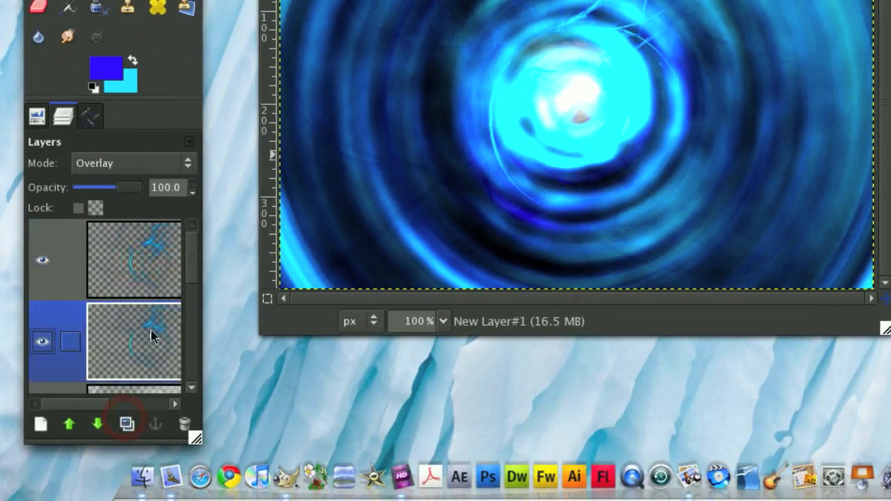
click(449, 128)
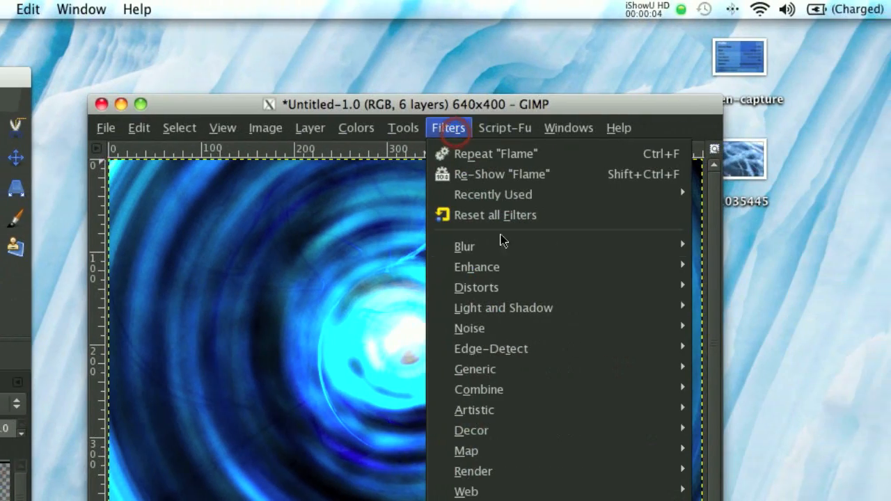
click(465, 245)
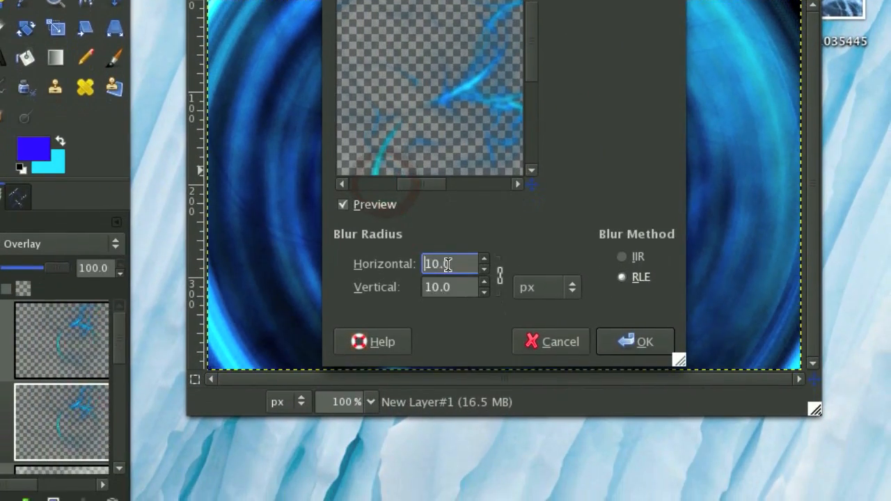
click(635, 341)
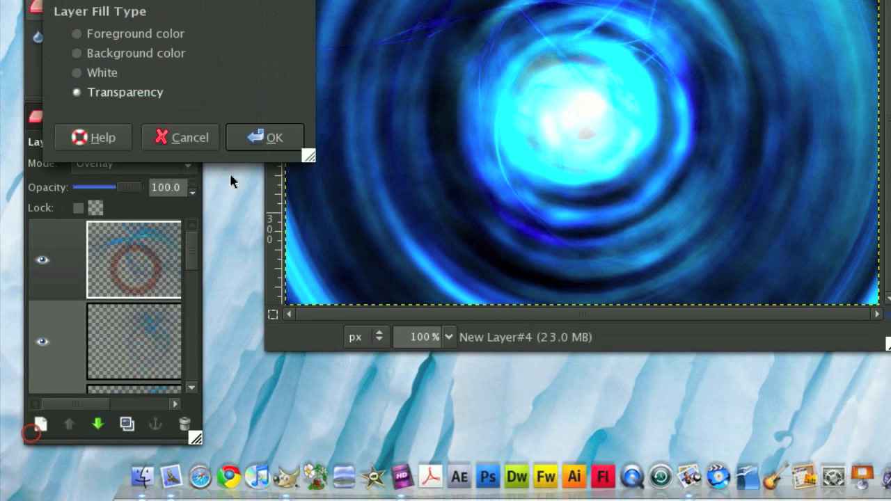
Confirm the transparent new layer and create a New from Visible layer for the fire colouring.
click(265, 138)
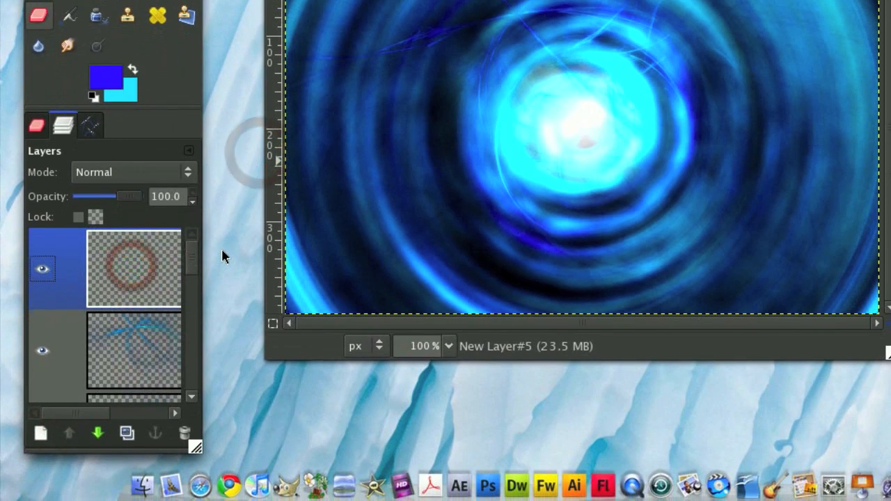
click(466, 143)
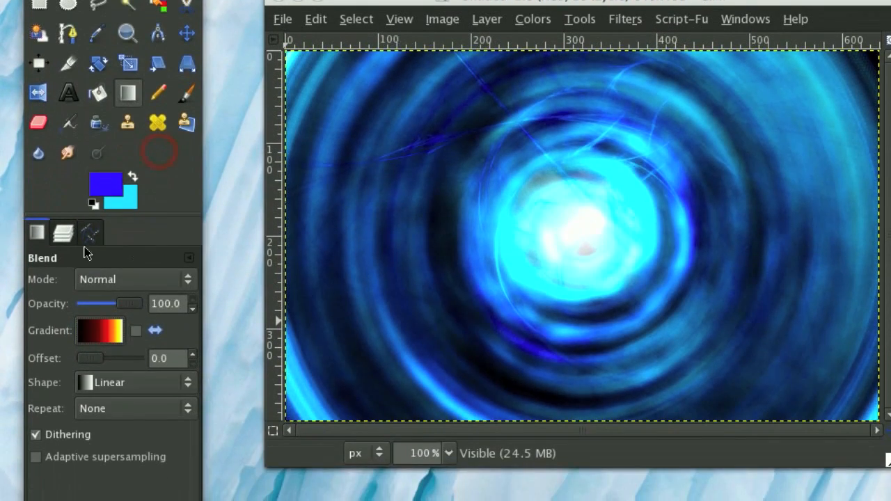
Gradient-map the ball to black-red-yellow fire tones, then turn its black to alpha.
click(454, 144)
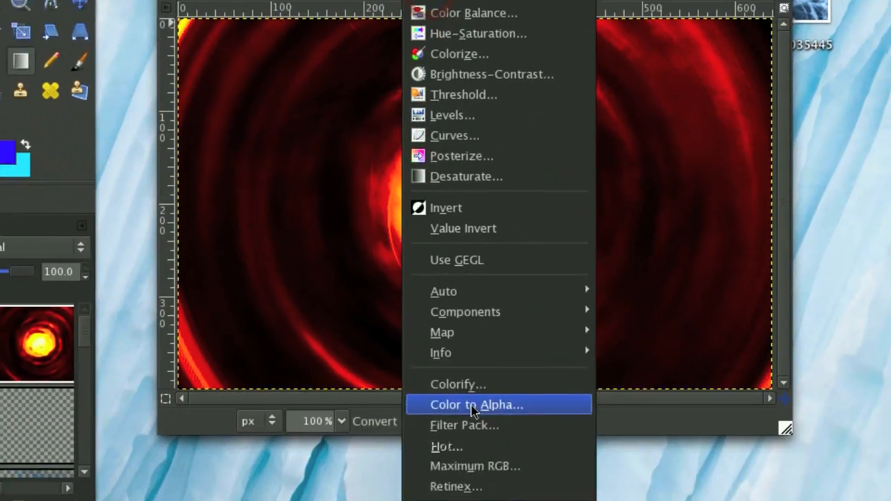
click(477, 404)
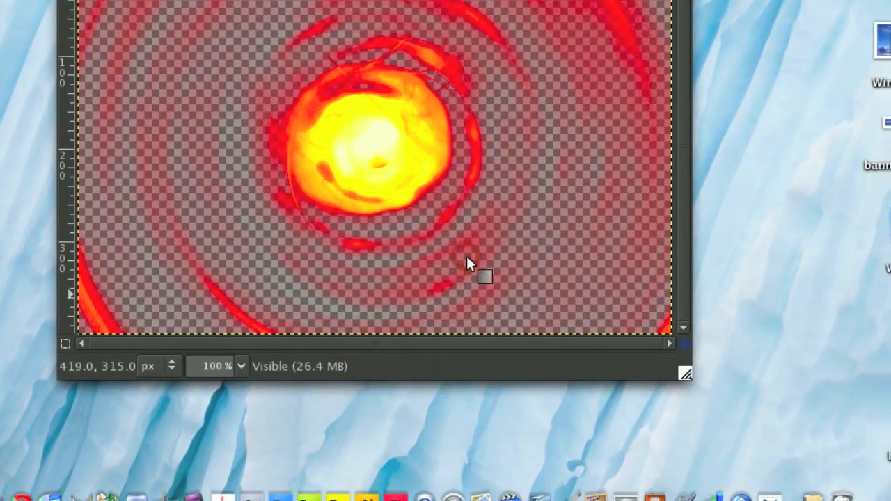